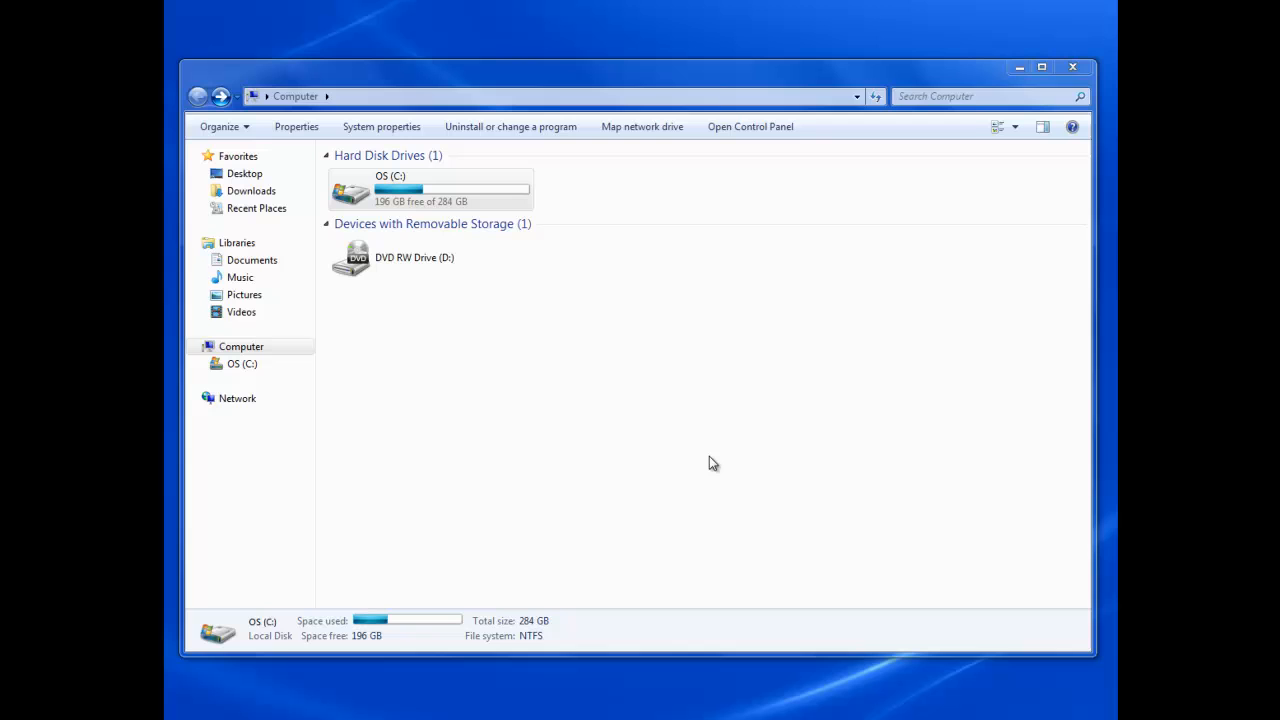
mouse_move(518, 324)
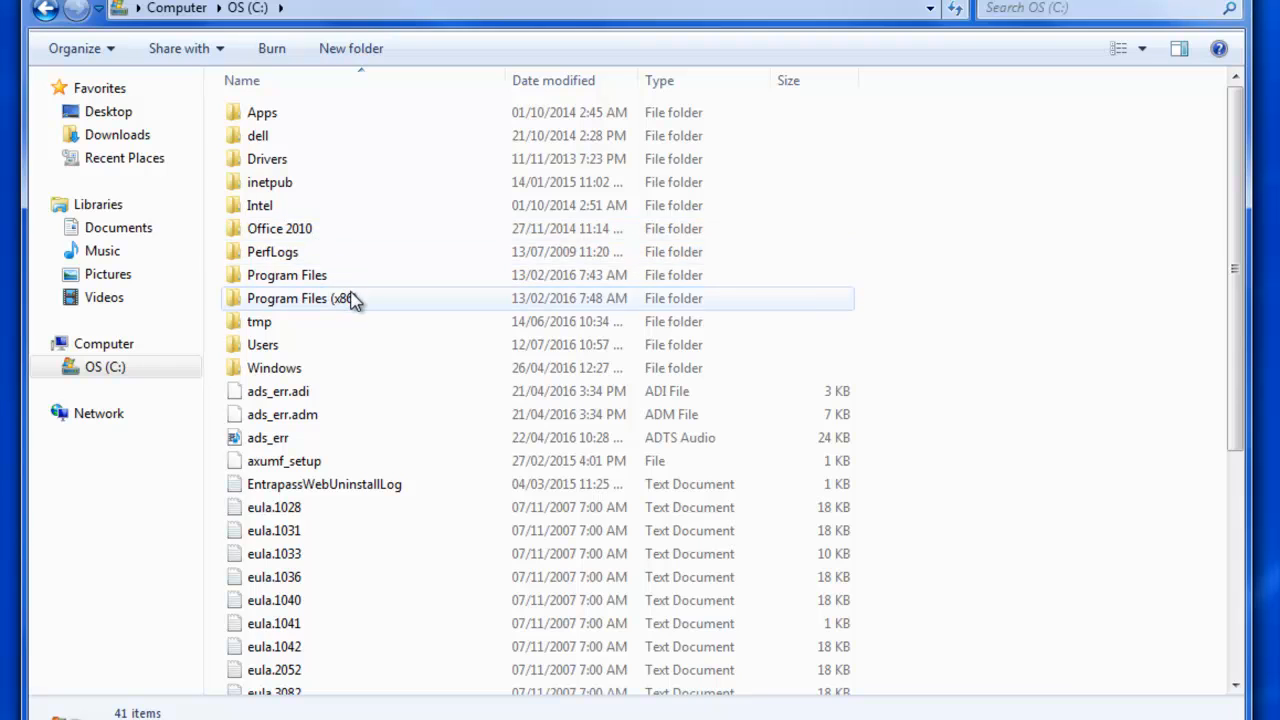
Navigate into C: > Program Files (x86) > Kantech > Server_CE, listing its 22 subfolders.
double_click(298, 298)
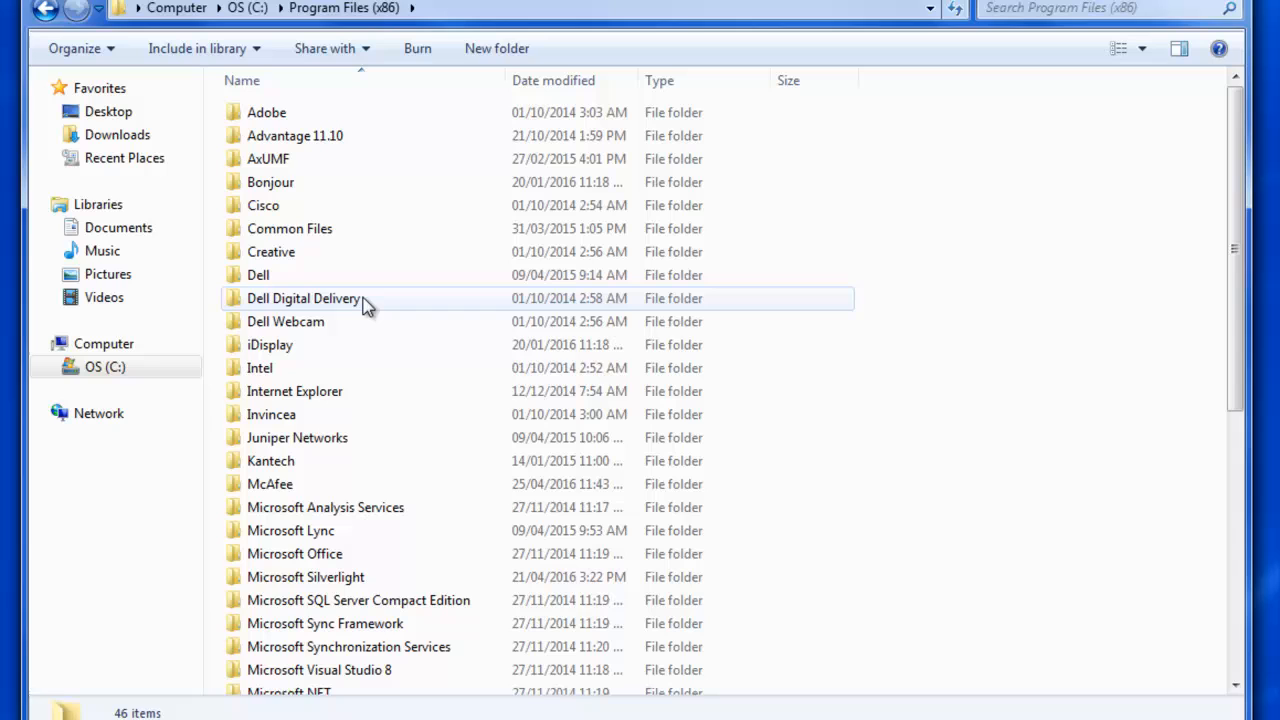
left_click(270, 460)
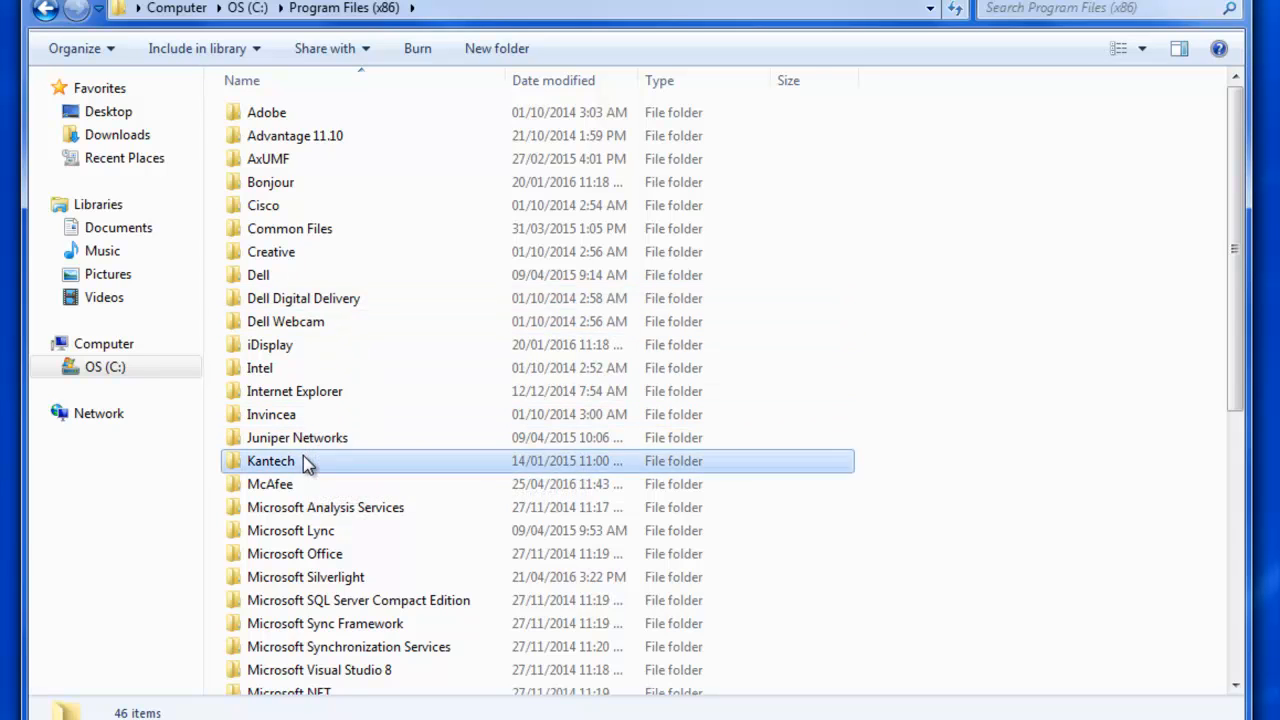
double_click(270, 460)
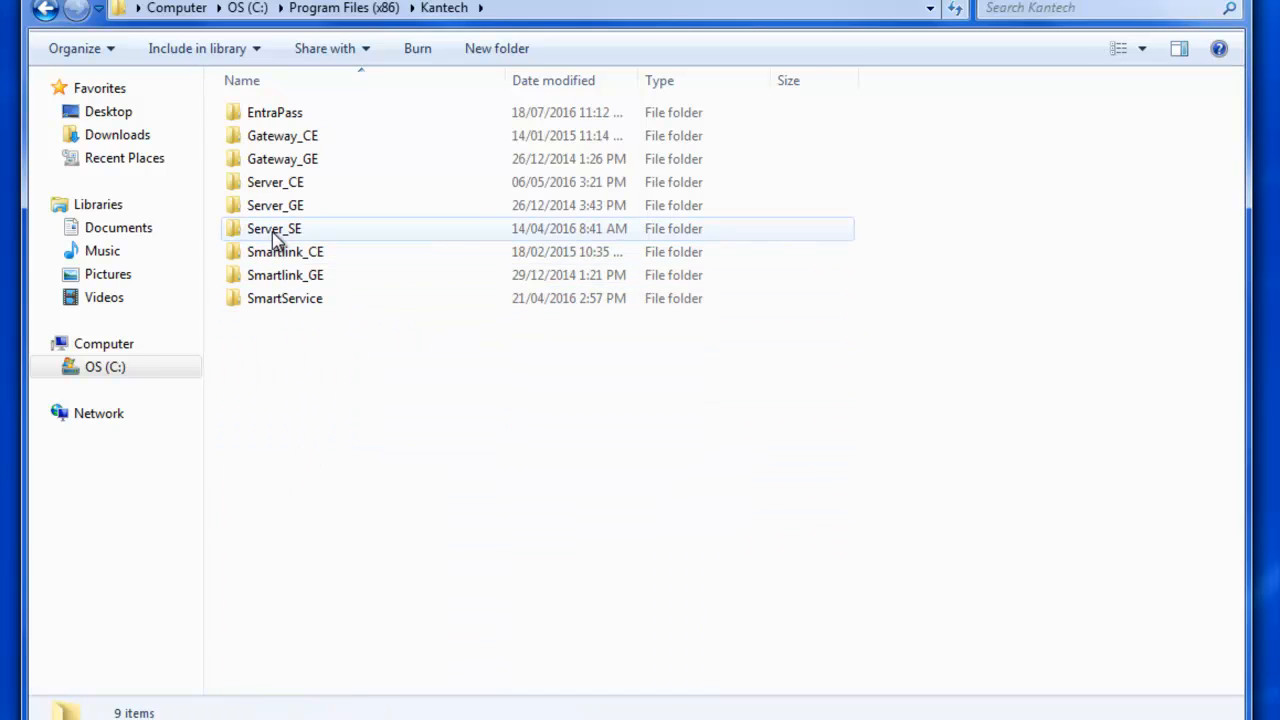
left_click(272, 228)
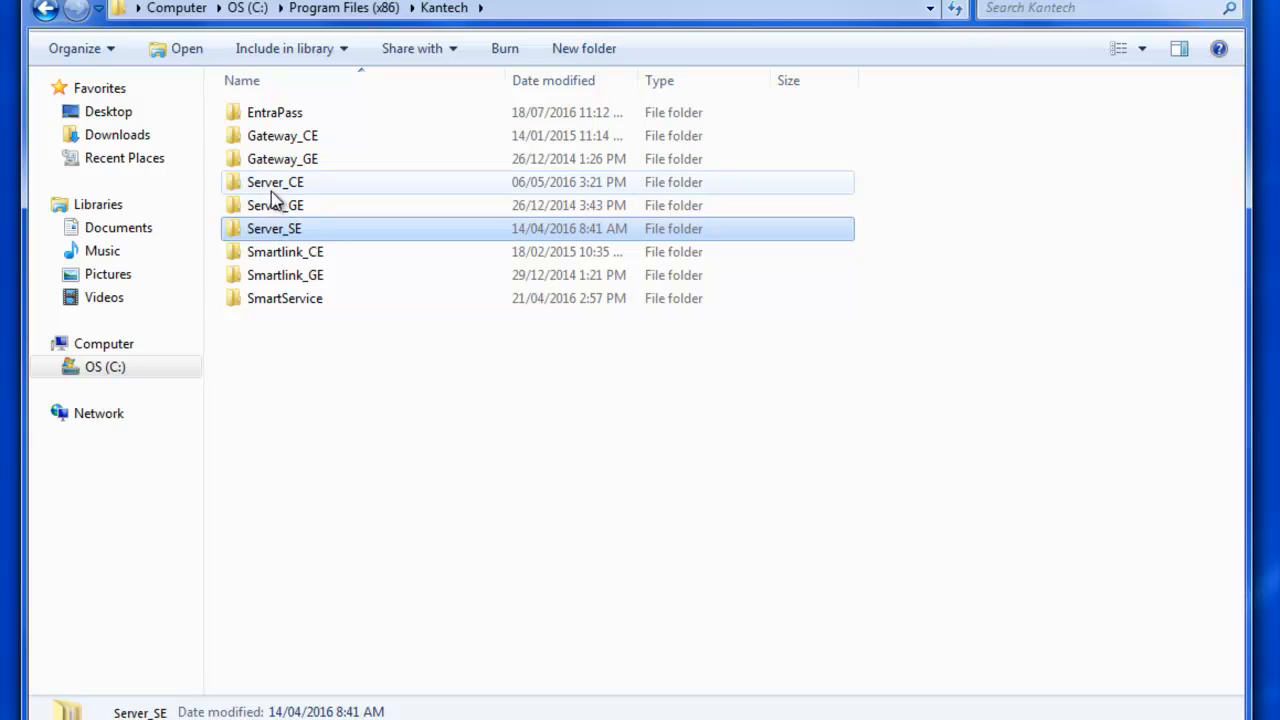
left_click(276, 182)
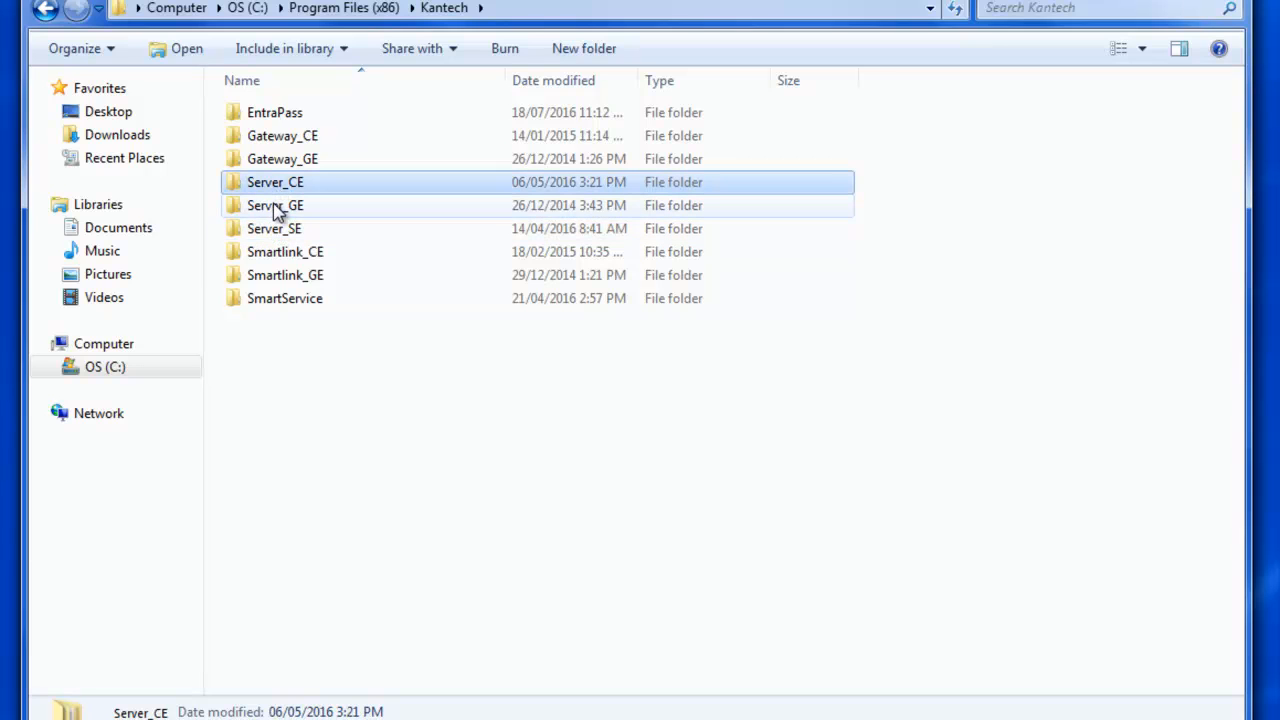
left_click(276, 204)
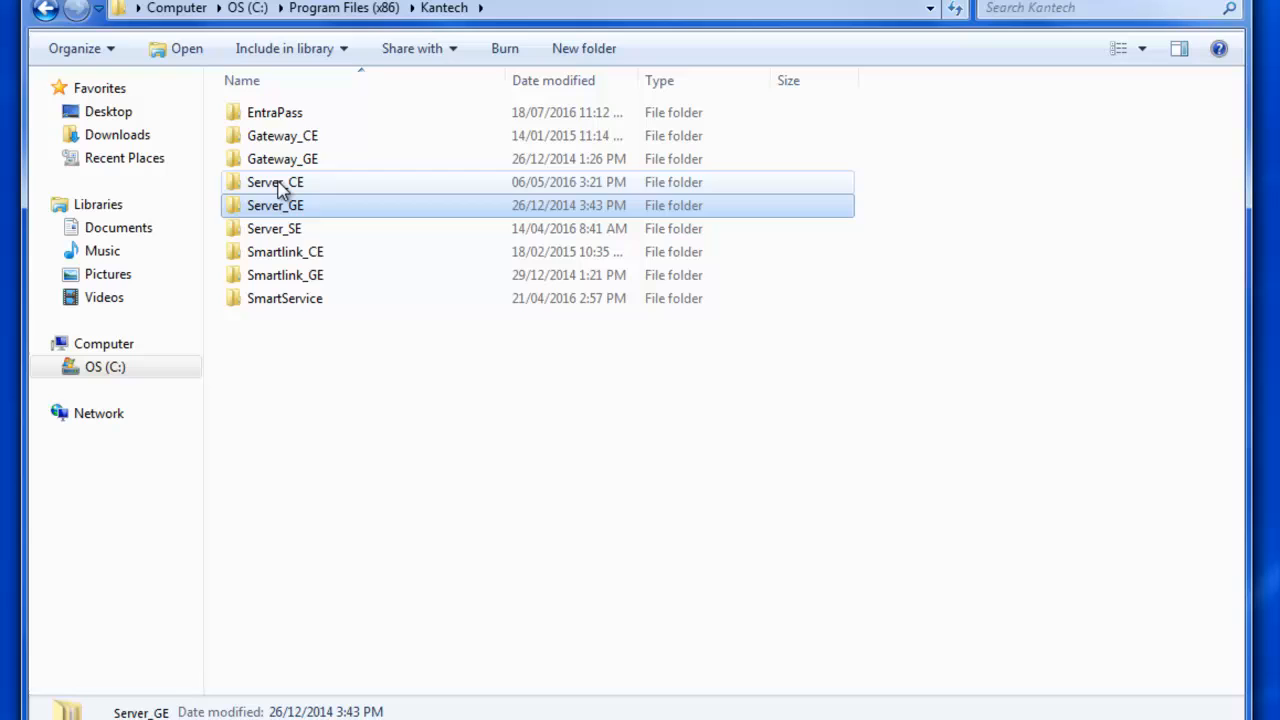
double_click(276, 182)
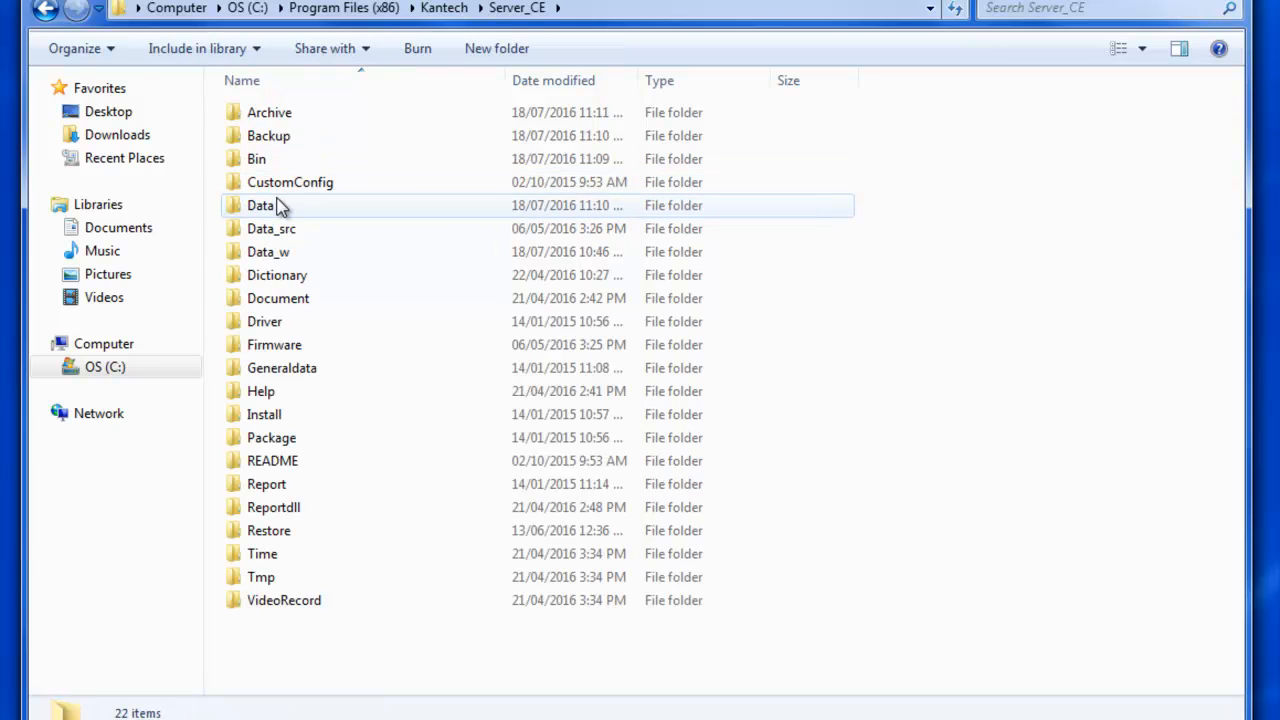
Select all 277 items in the Data folder and send them to the Recycle Bin.
double_click(260, 204)
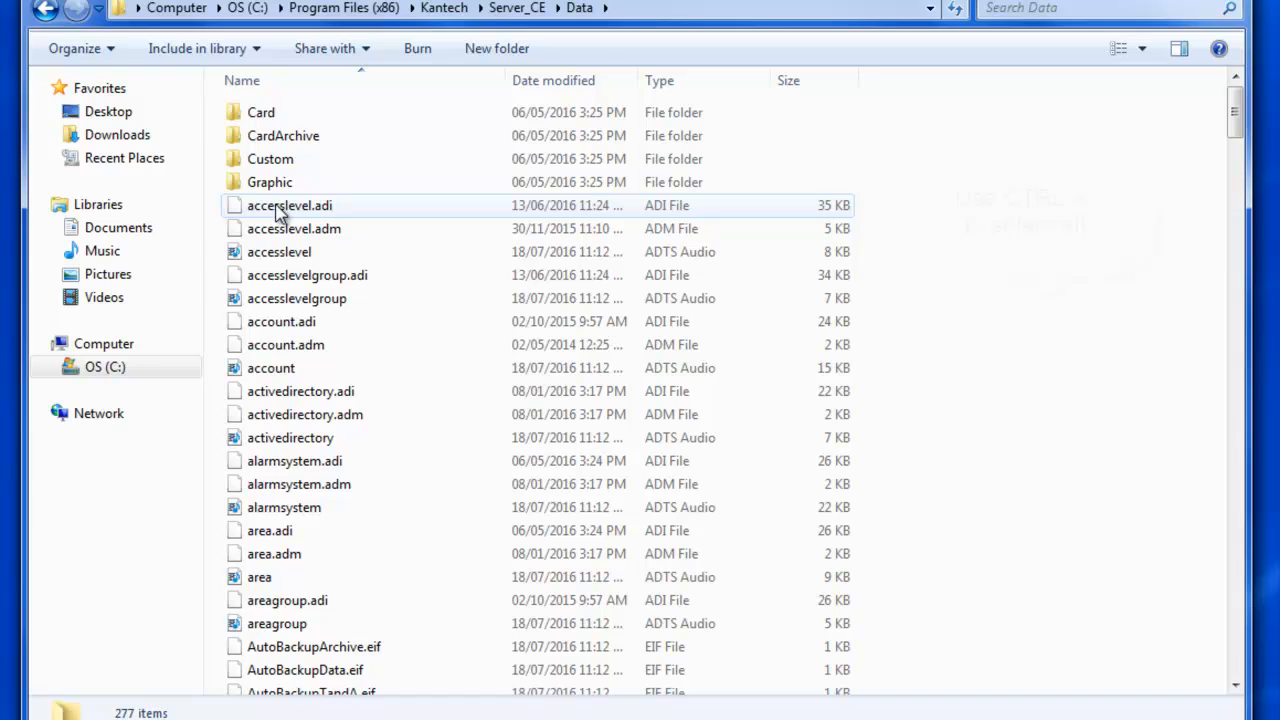
key("ctrl+a")
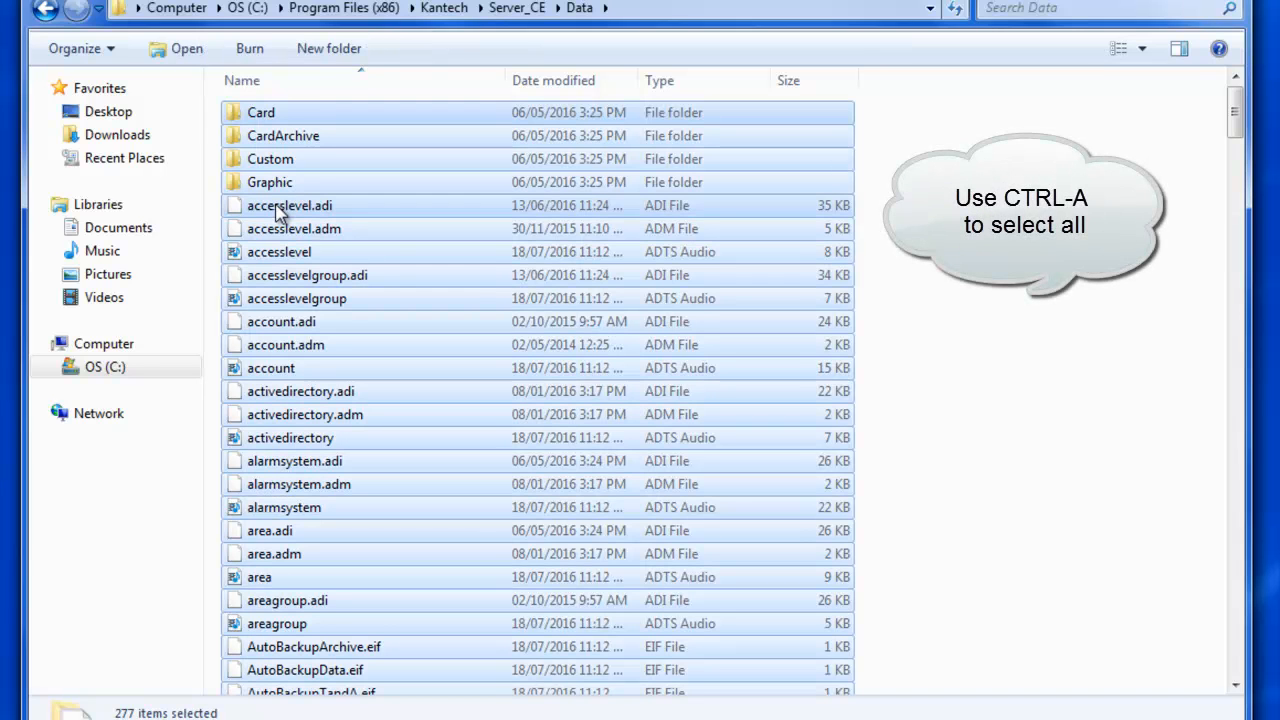
mouse_move(316, 236)
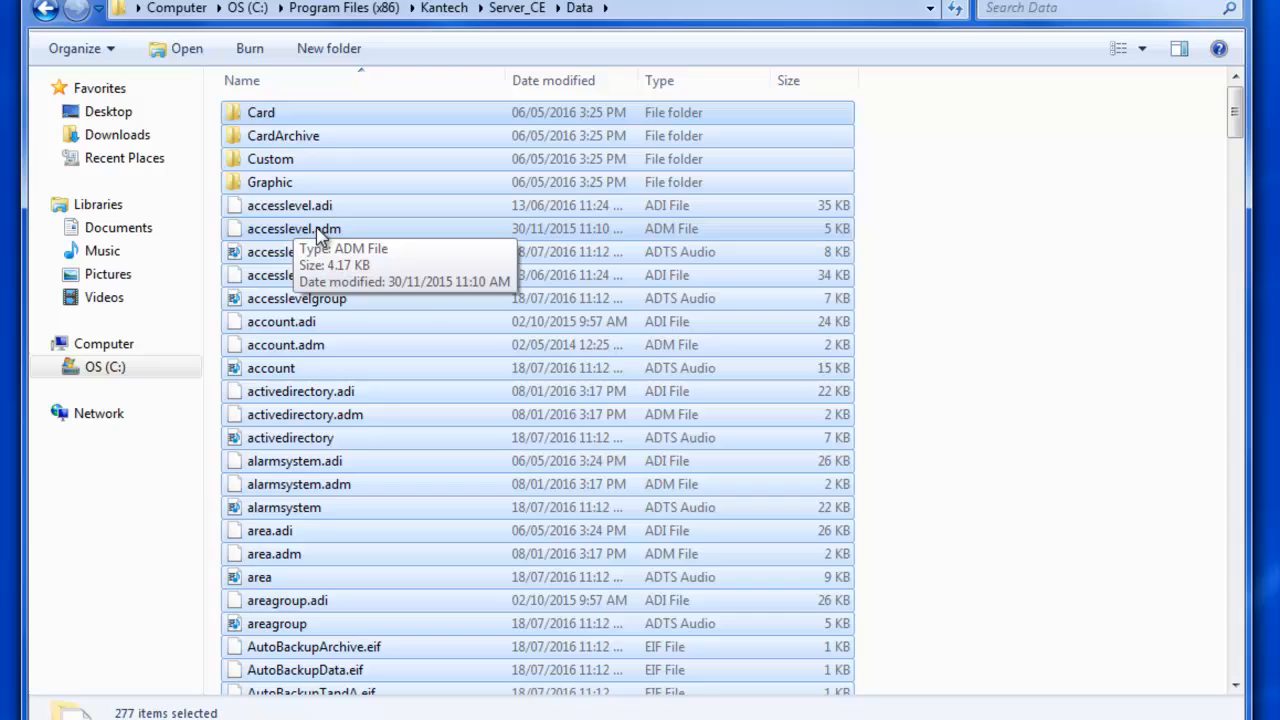
key("Delete")
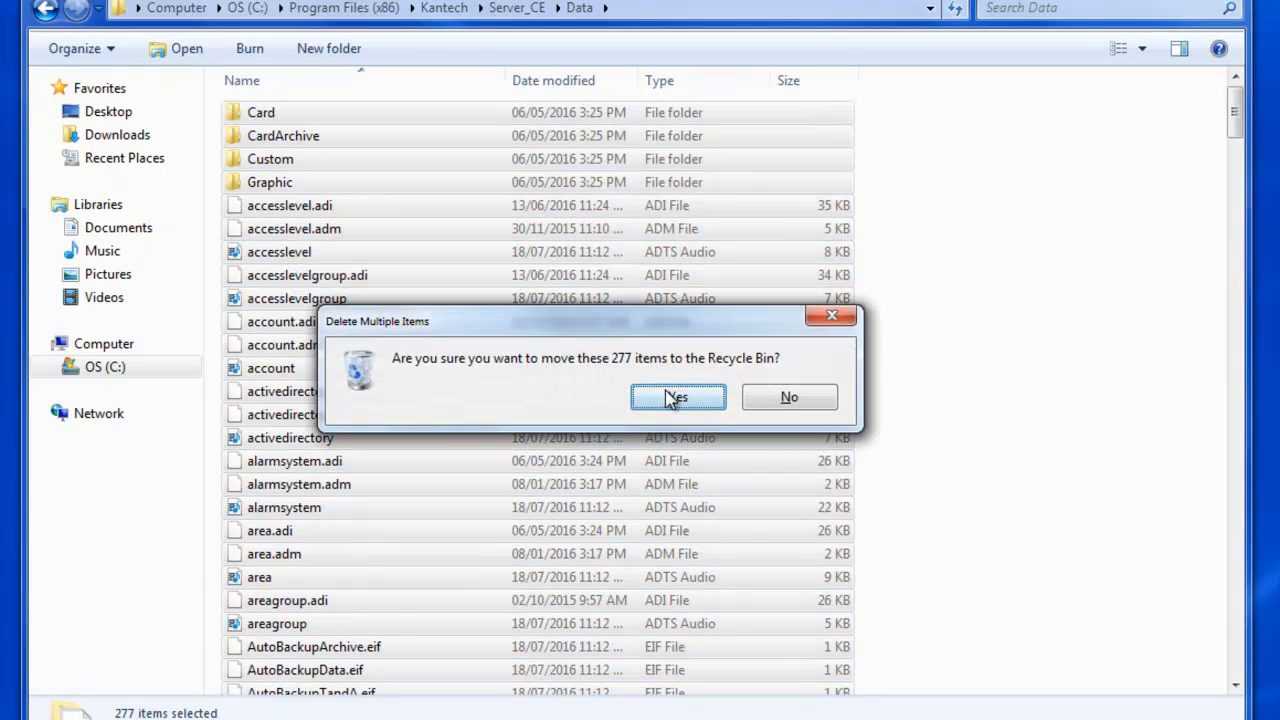
left_click(678, 396)
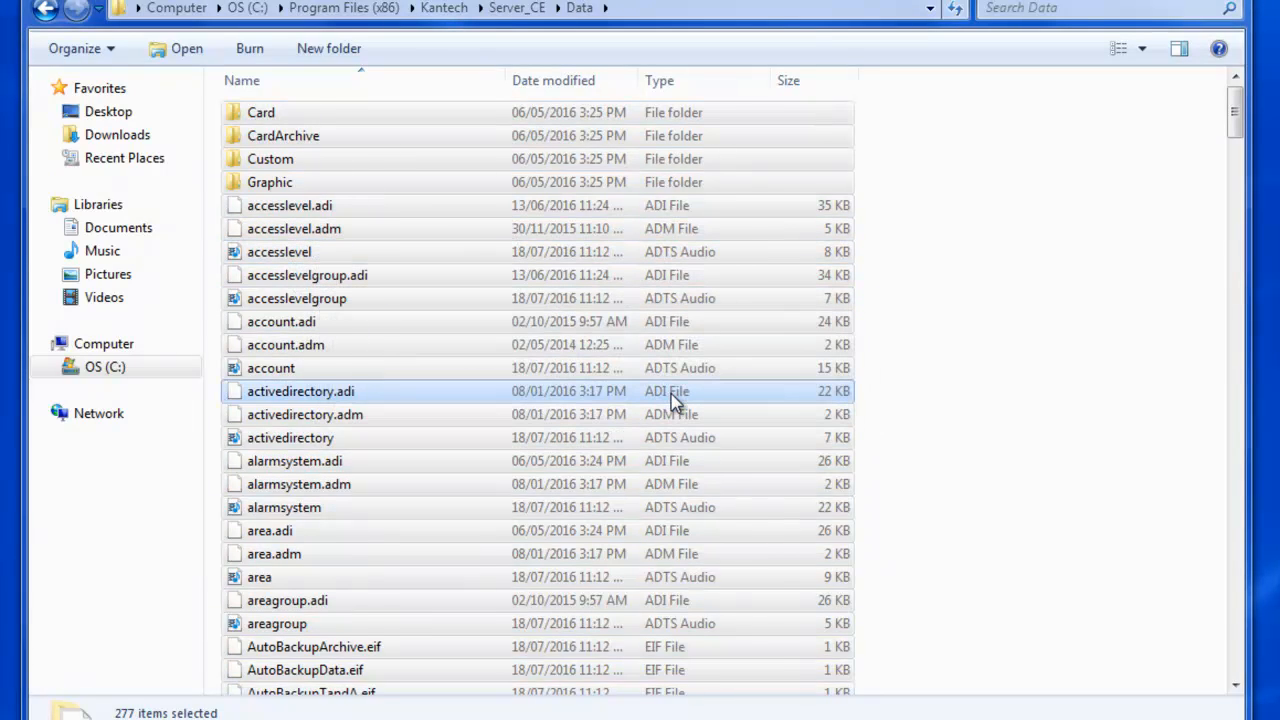
key("Delete")
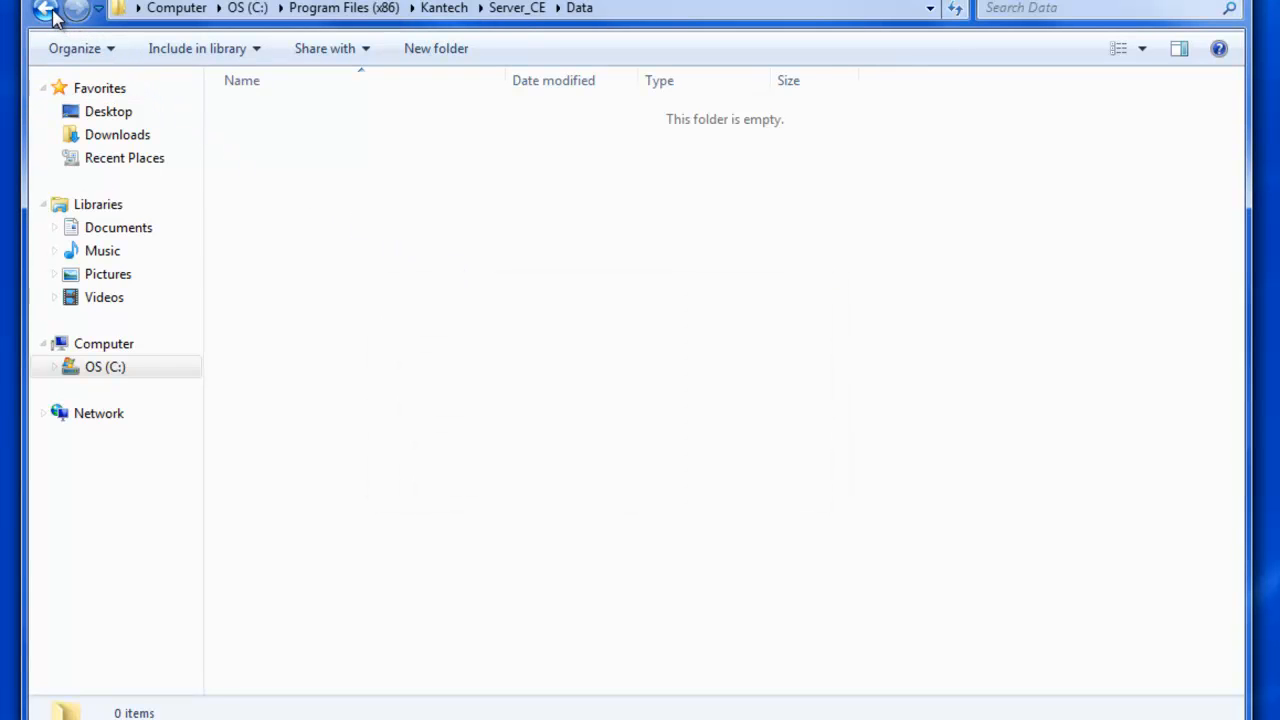
Select all 330 items in Data_src for copying and go back to Server_CE.
left_click(44, 8)
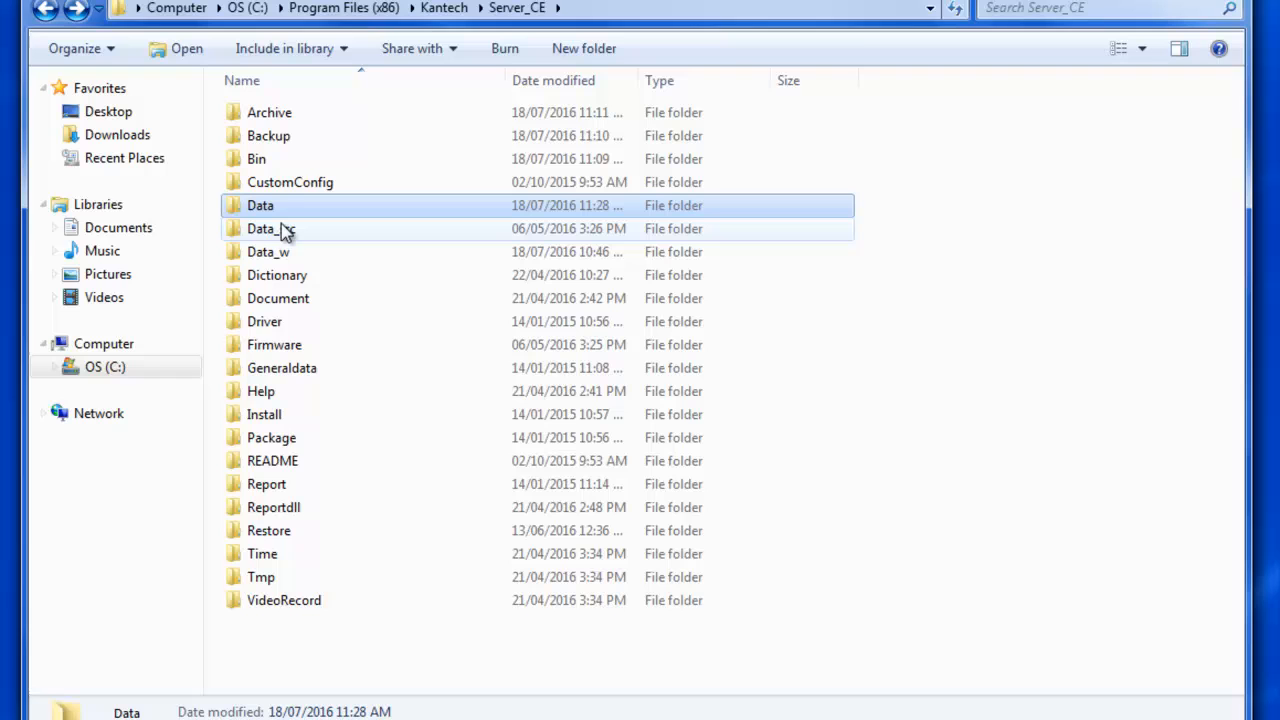
double_click(272, 228)
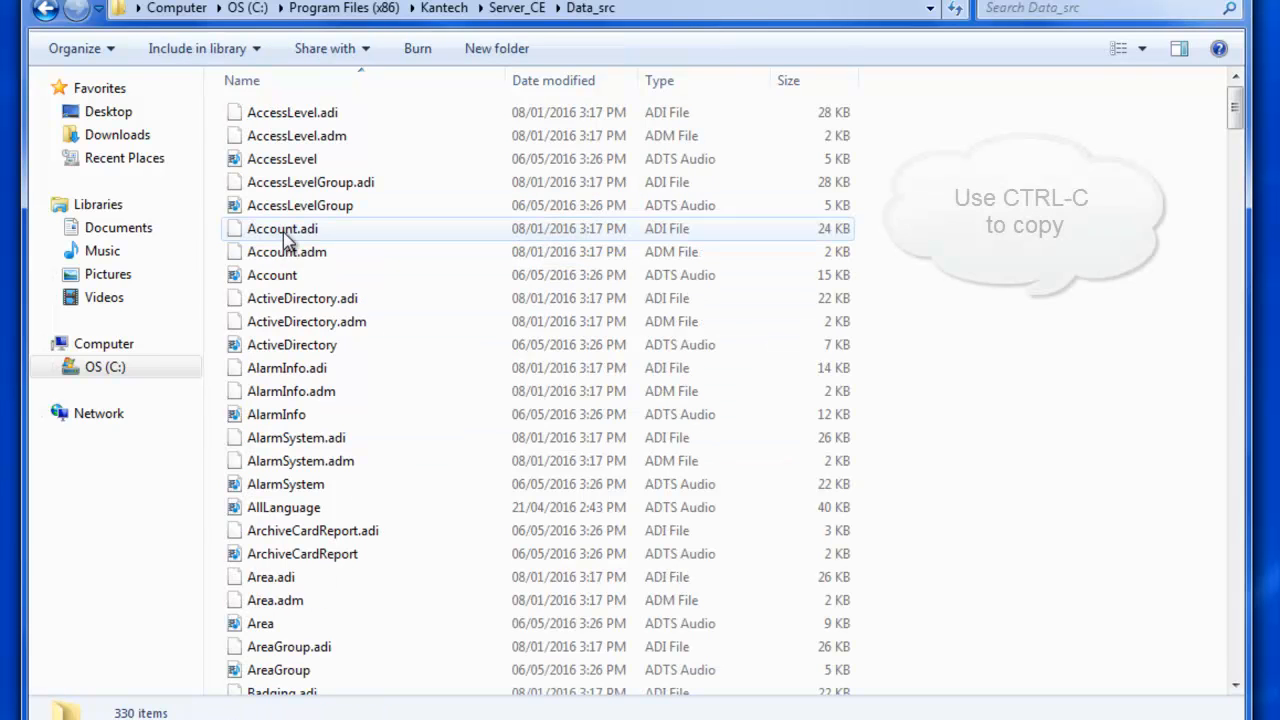
key("ctrl+a")
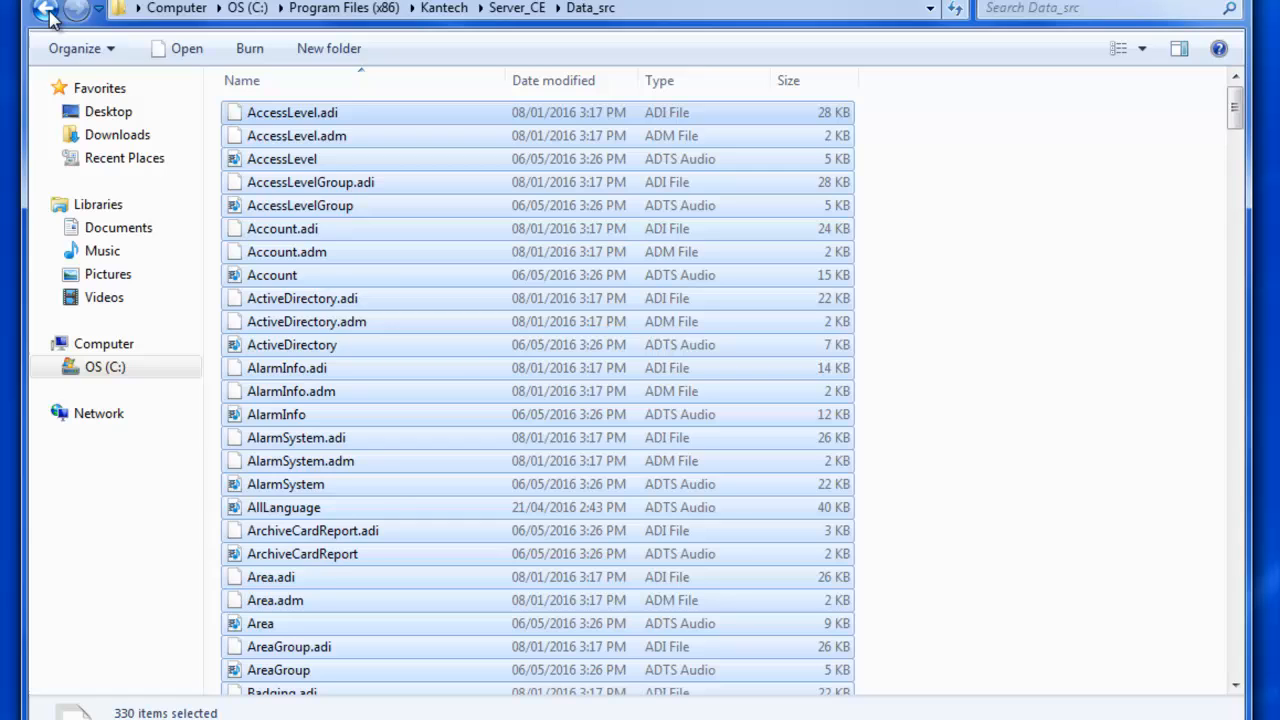
left_click(48, 12)
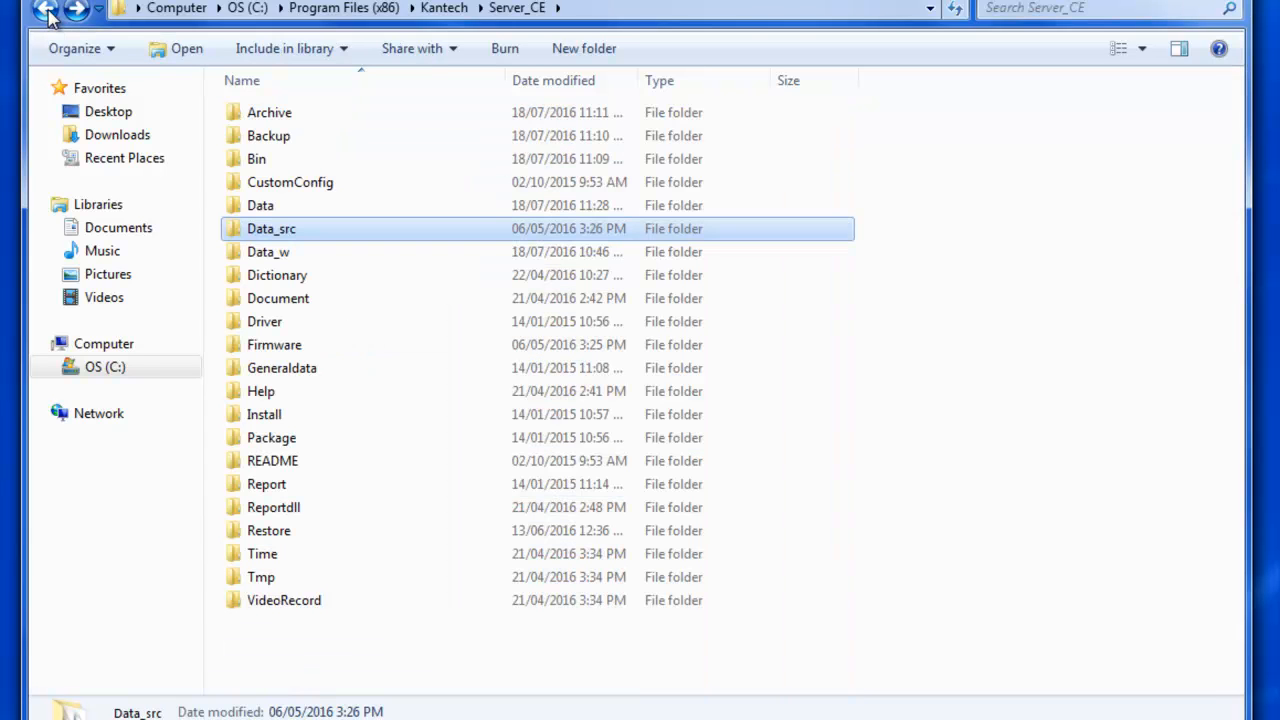
Paste the 330 copied Data_src files into the empty Data folder.
double_click(260, 204)
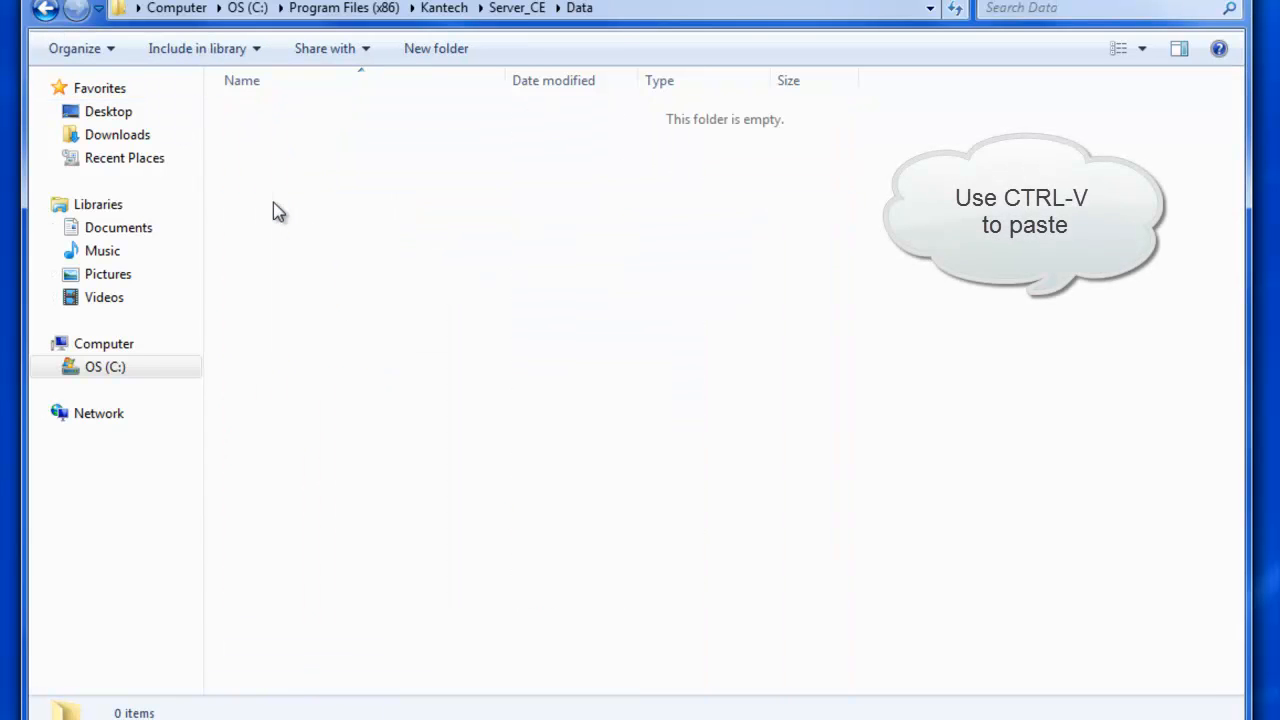
mouse_move(296, 206)
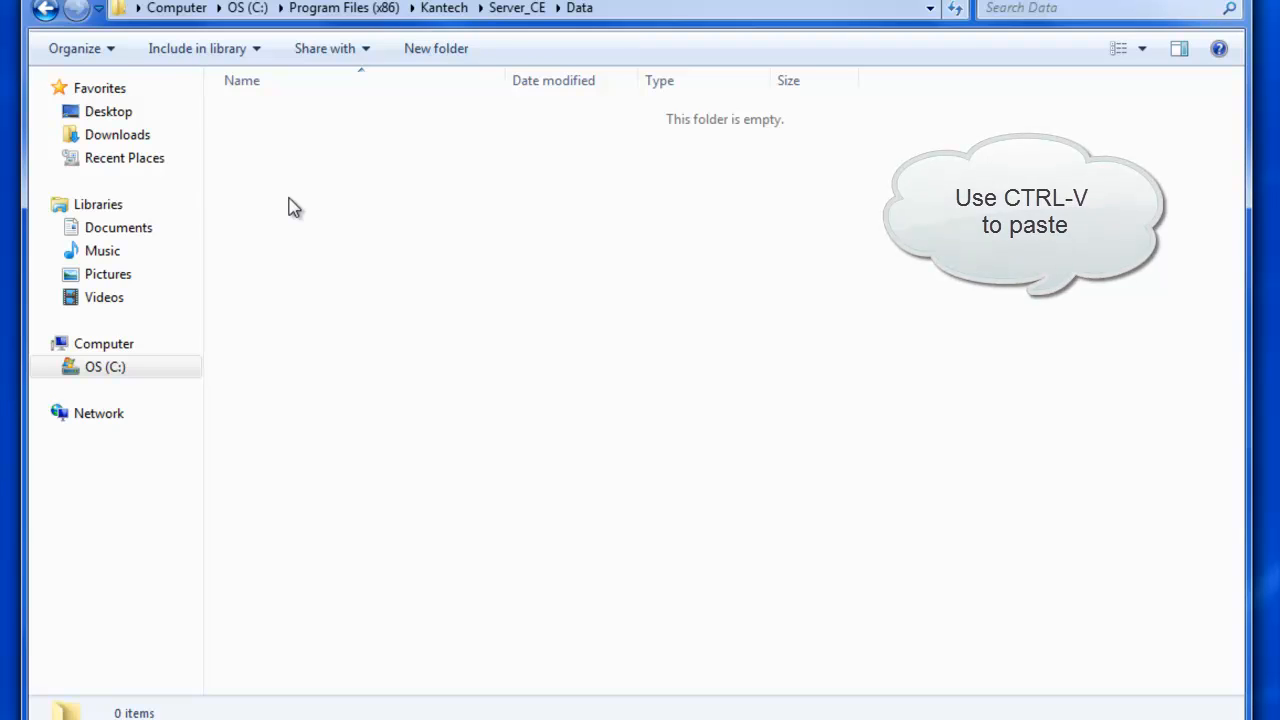
key("ctrl+v")
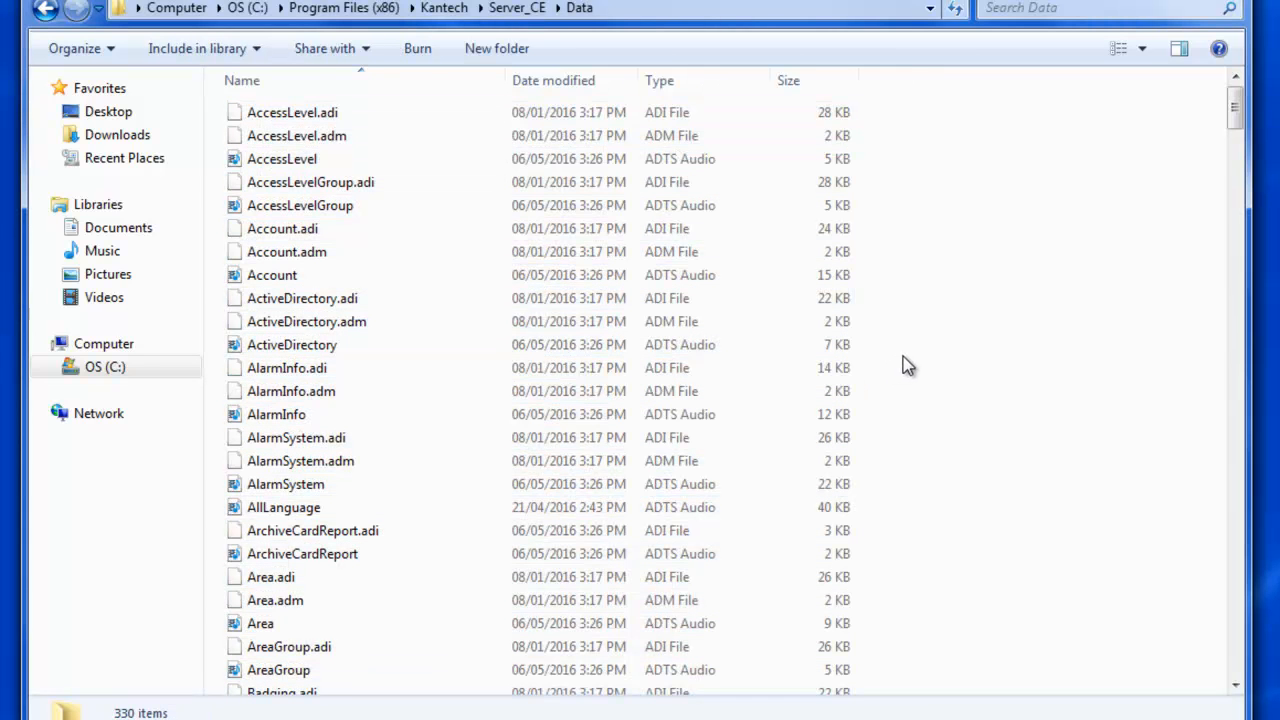
mouse_move(1024, 144)
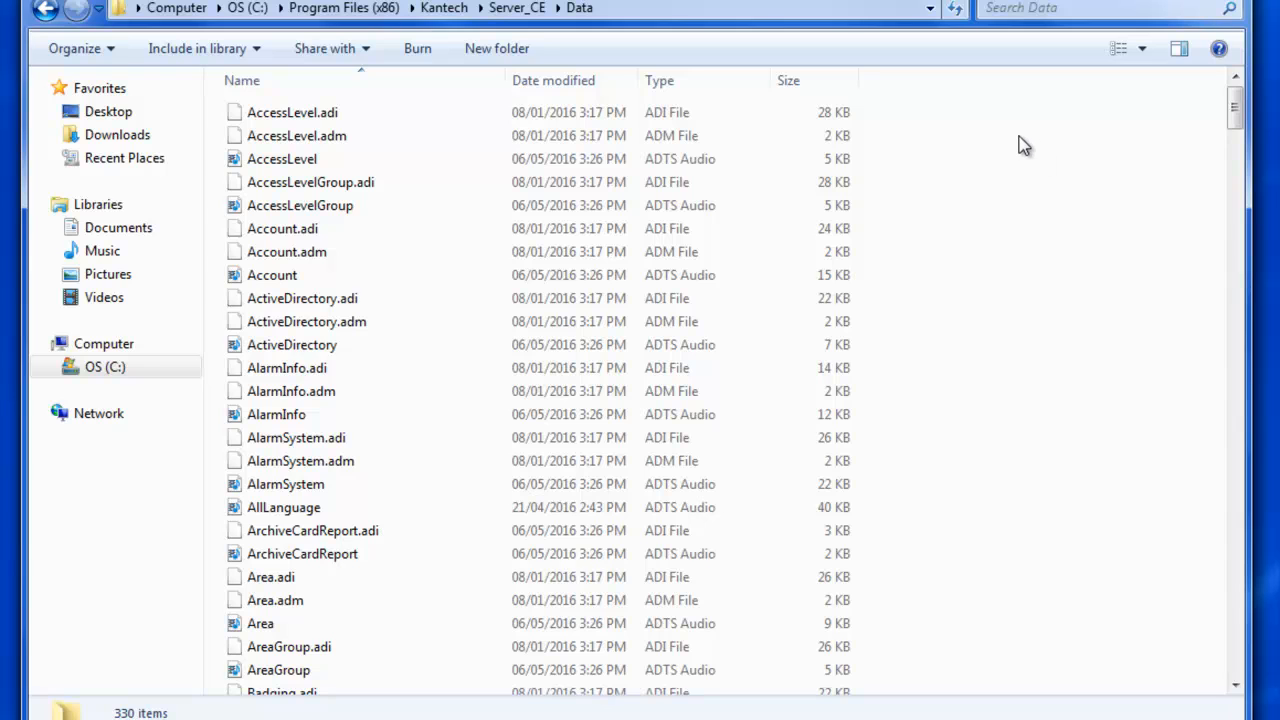